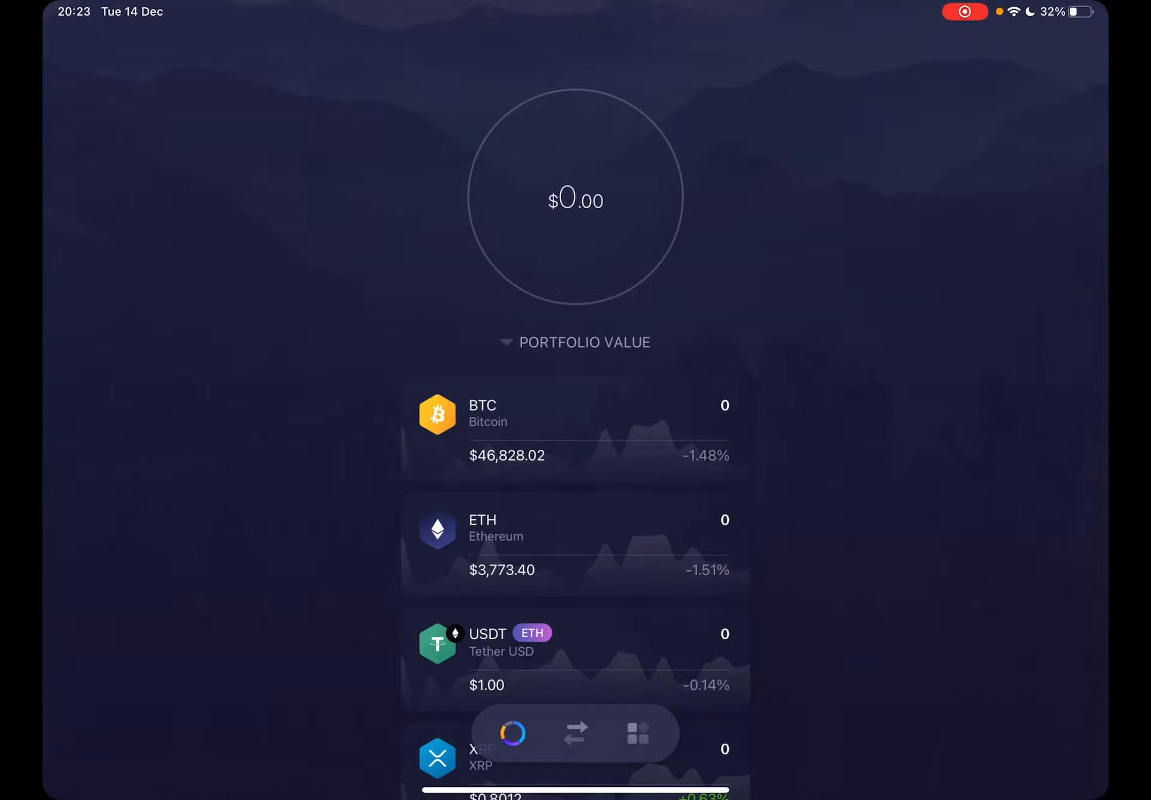
Sort the portfolio list by portfolio value after trying 24h volume
scroll(down, 3)
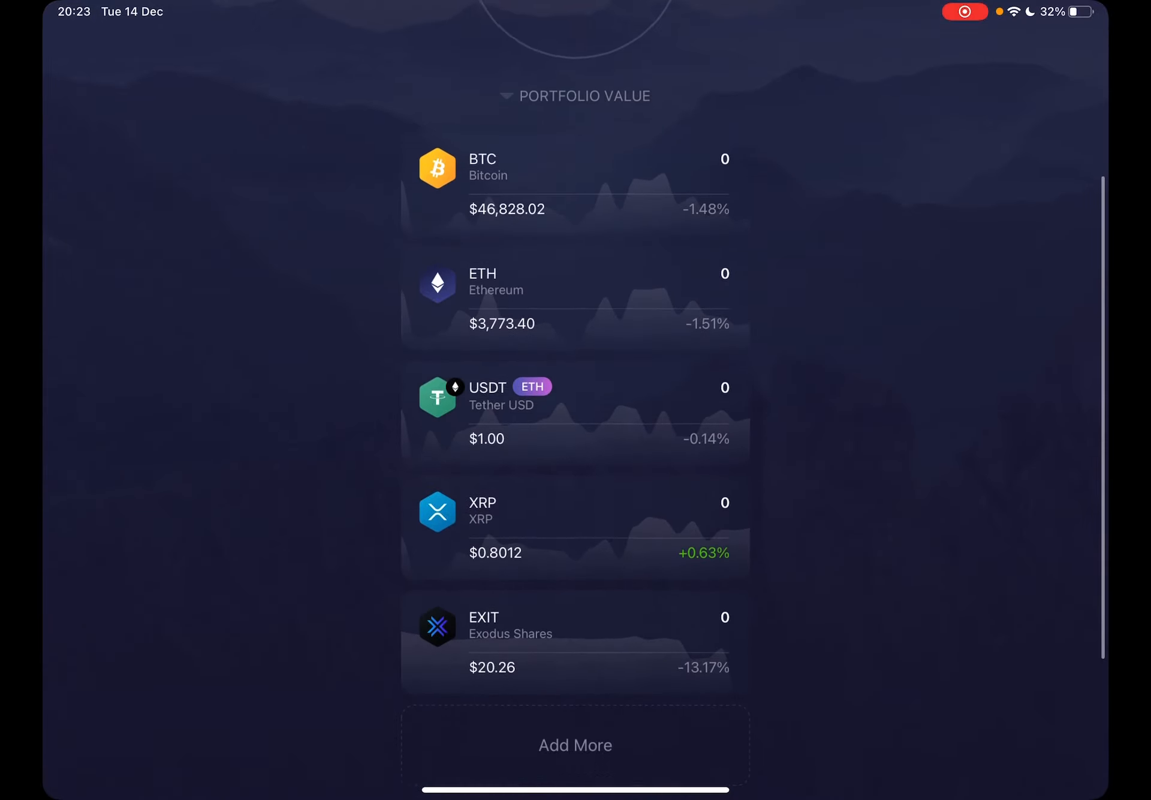
scroll(down, 3)
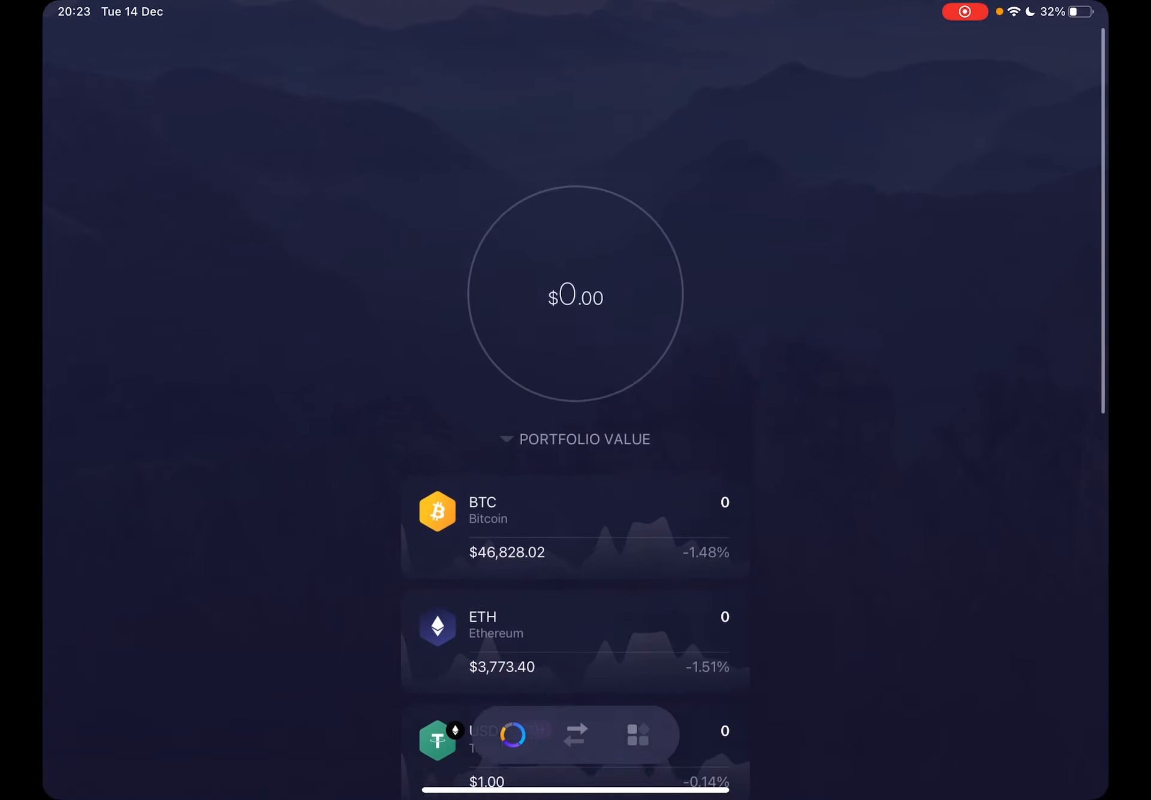
click(574, 438)
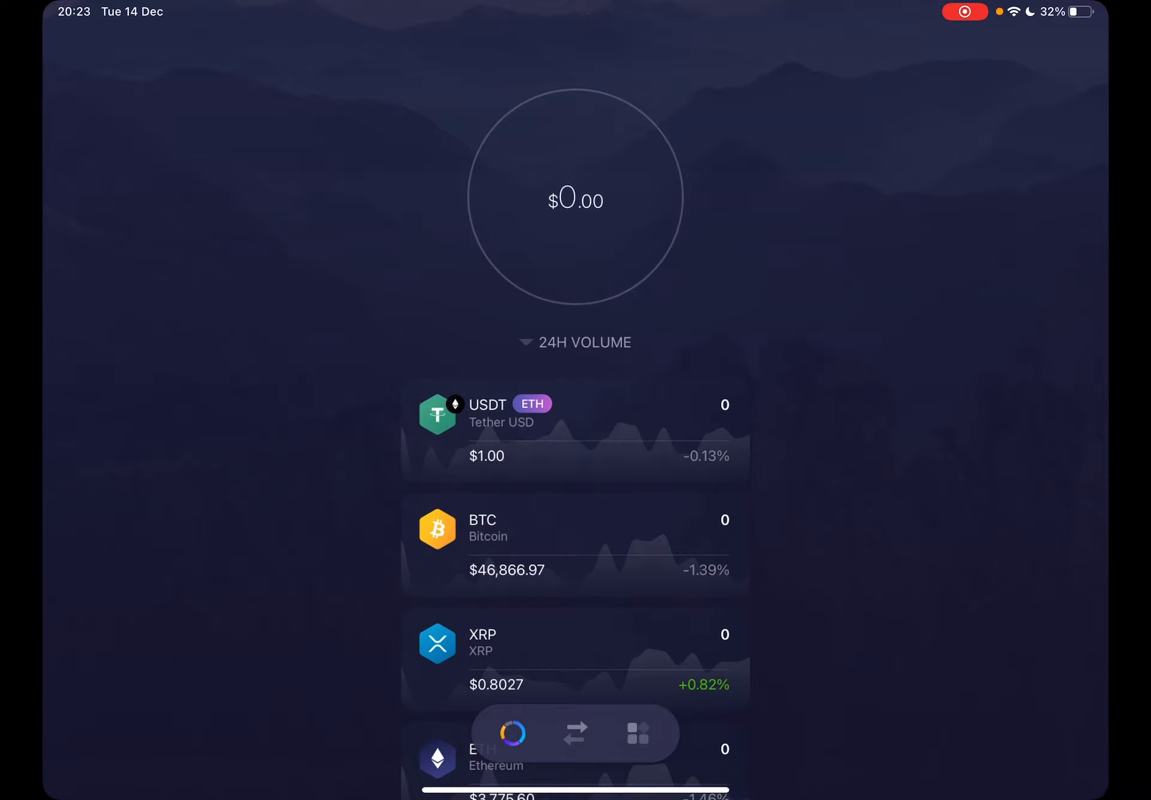
click(574, 342)
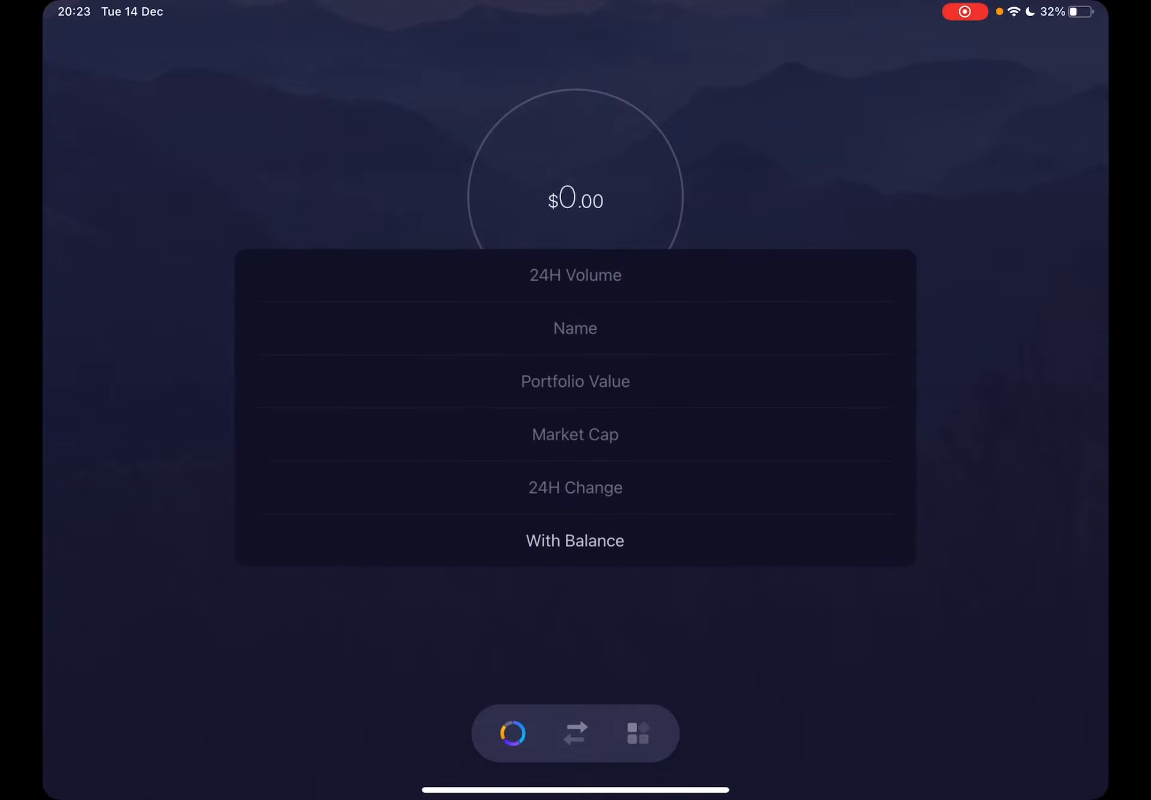
click(575, 487)
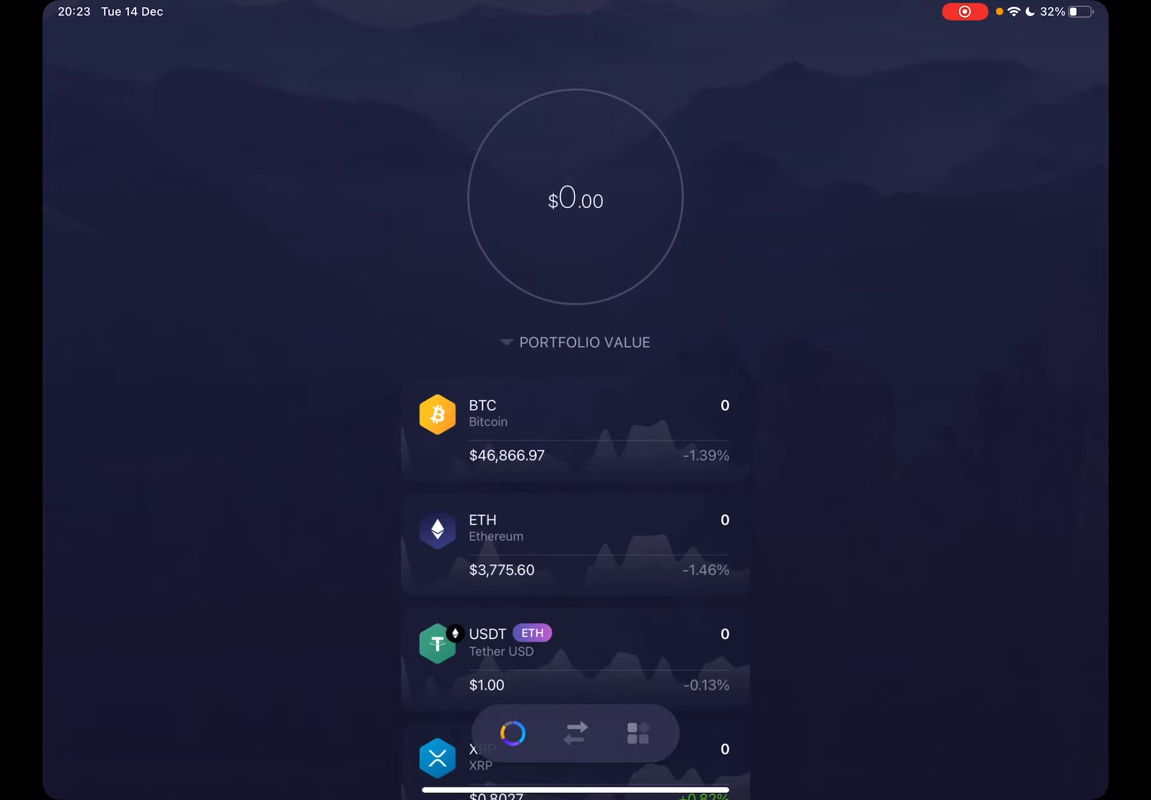
scroll(down, 3)
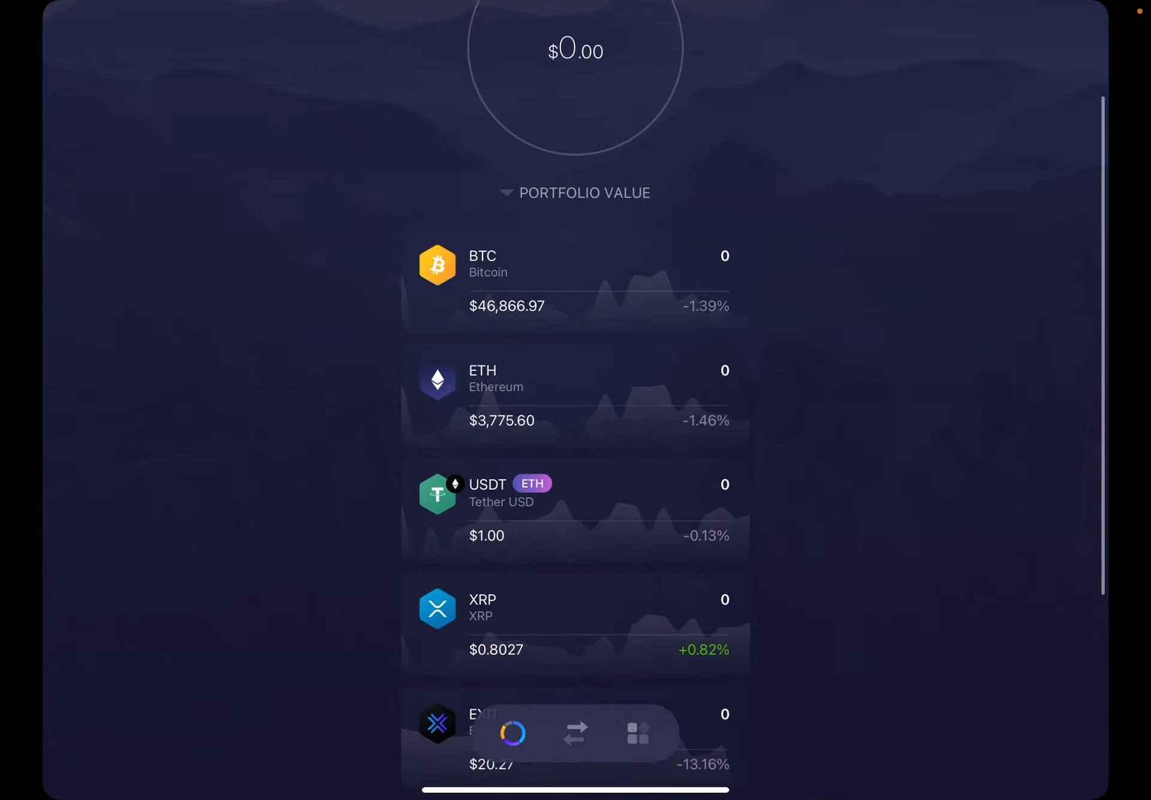
scroll(down, 3)
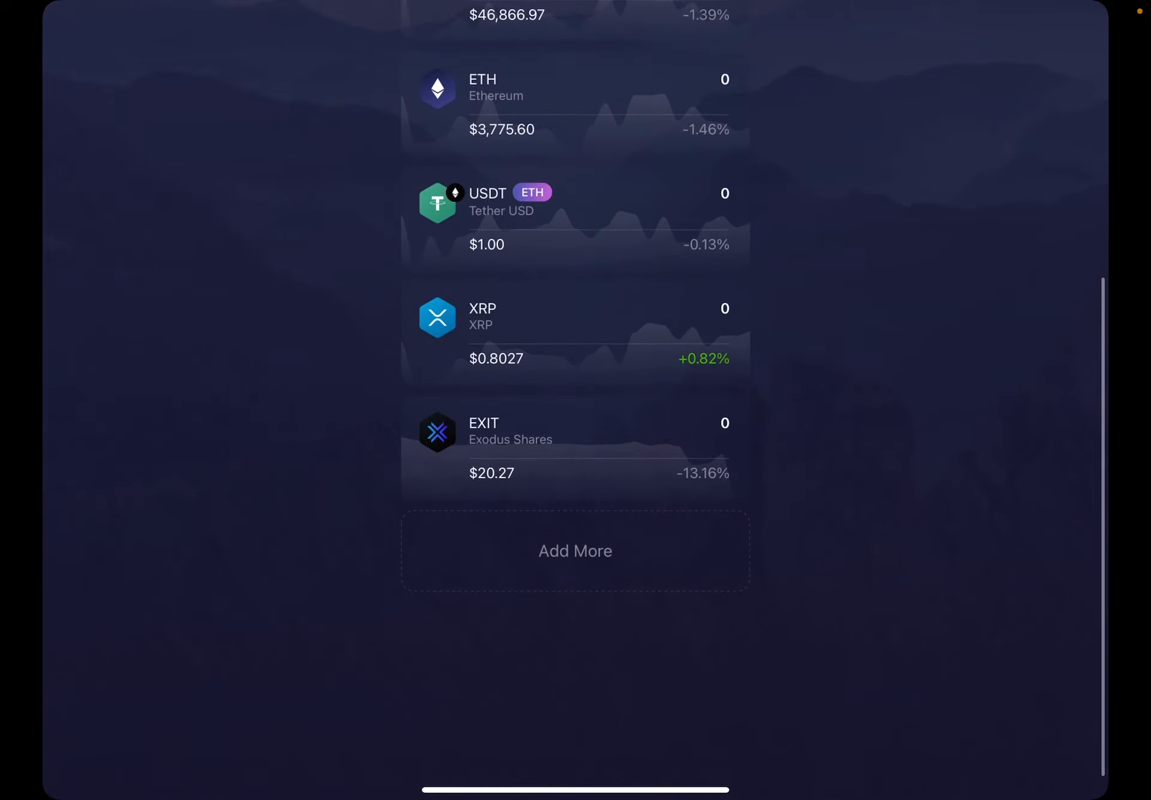
Enable Cardano in the Assets list so ADA joins the portfolio
click(574, 550)
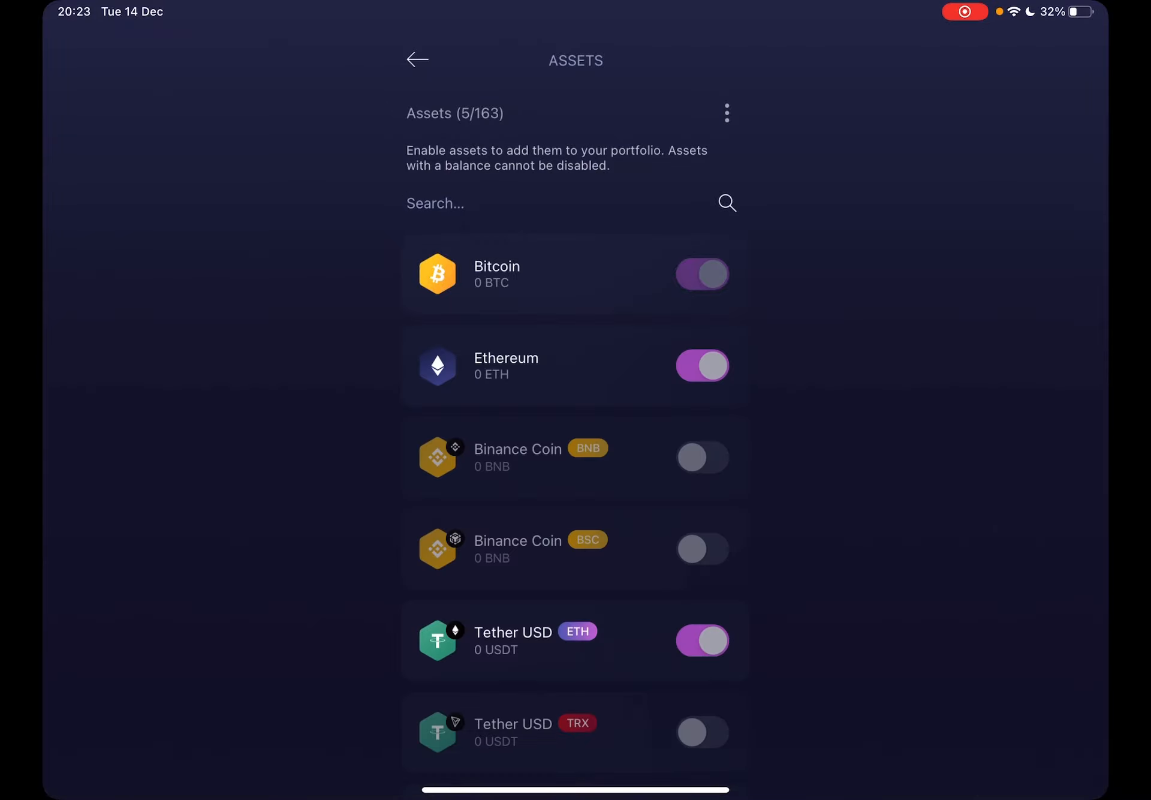
scroll(down, 3)
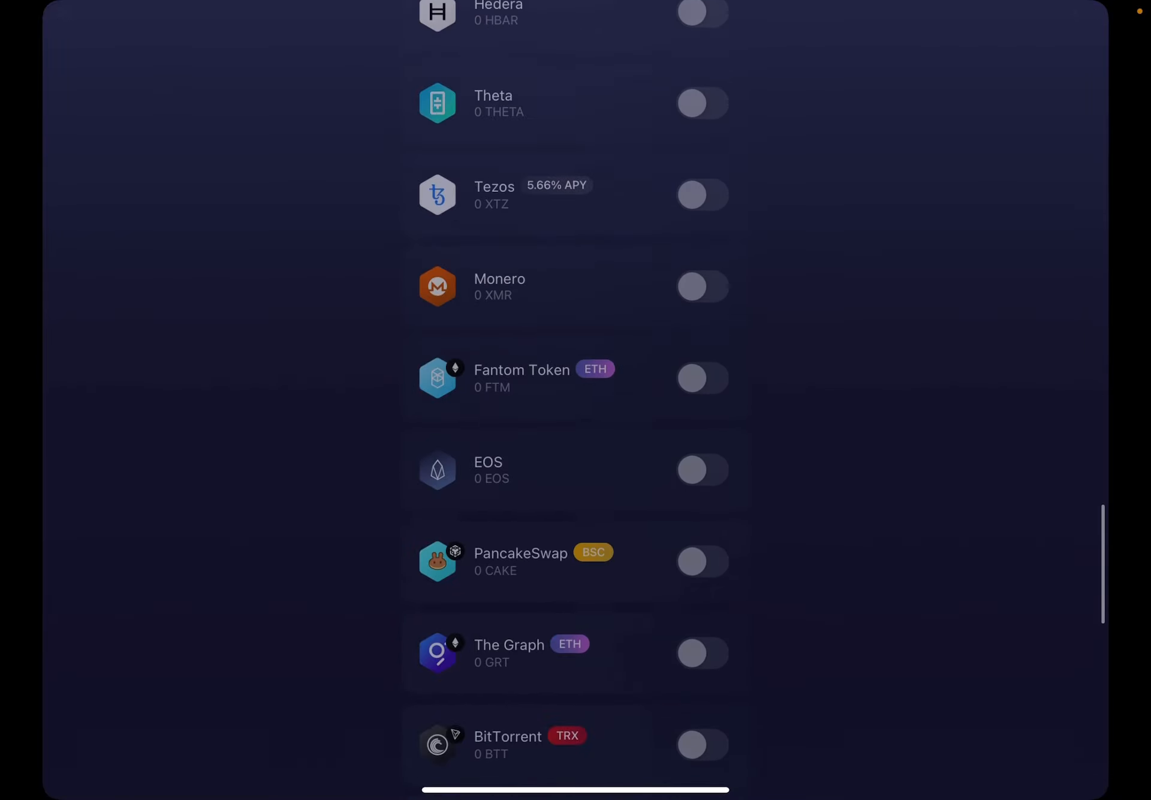
scroll(down, 3)
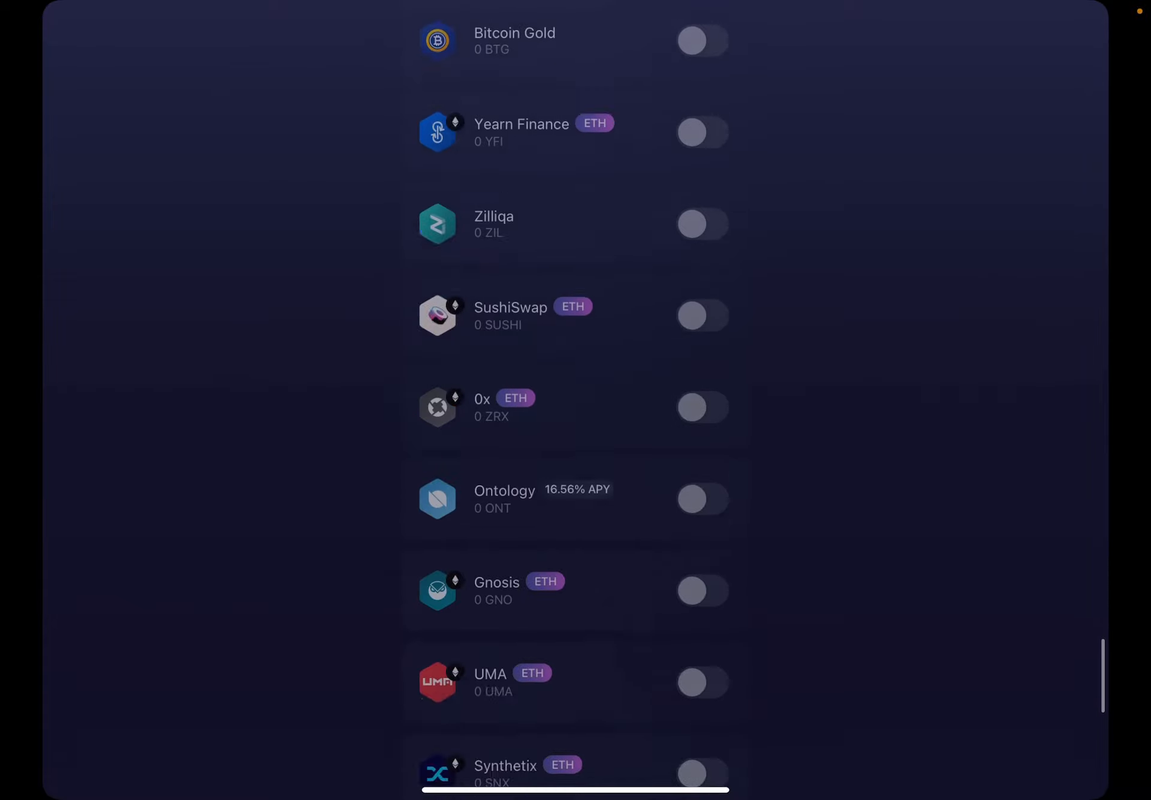
scroll(down, 3)
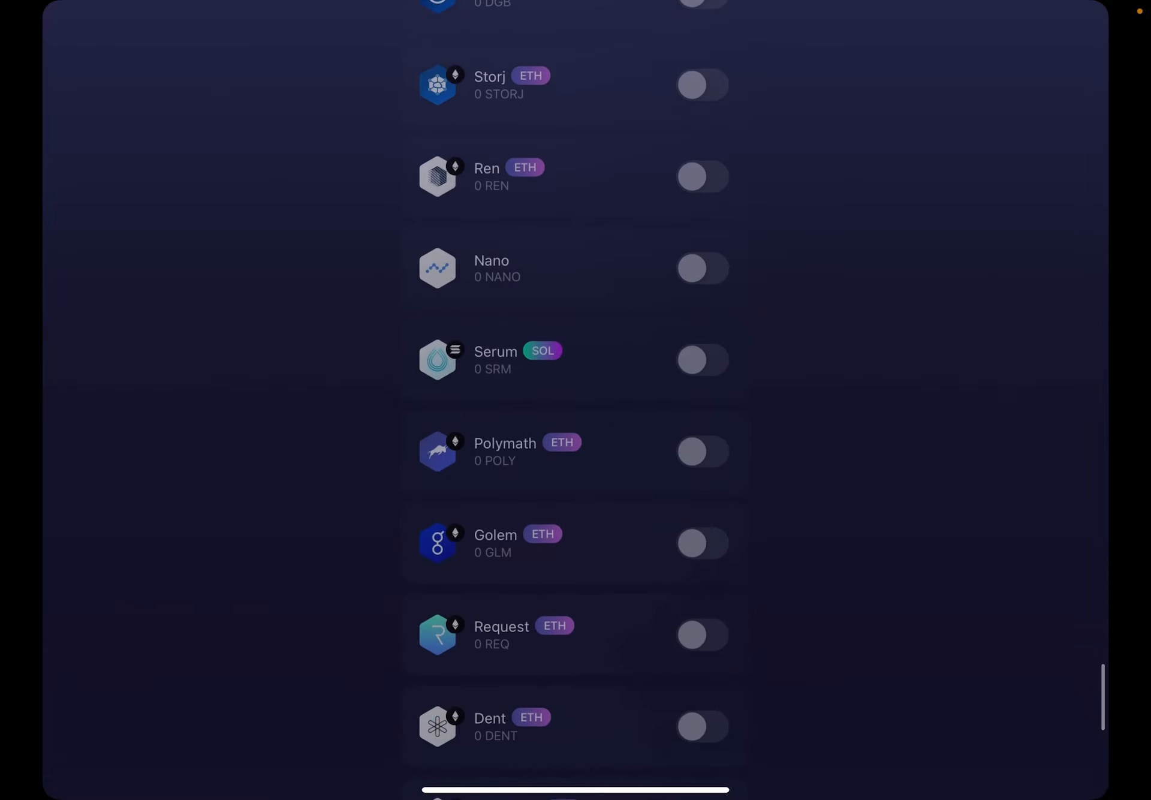
scroll(down, 3)
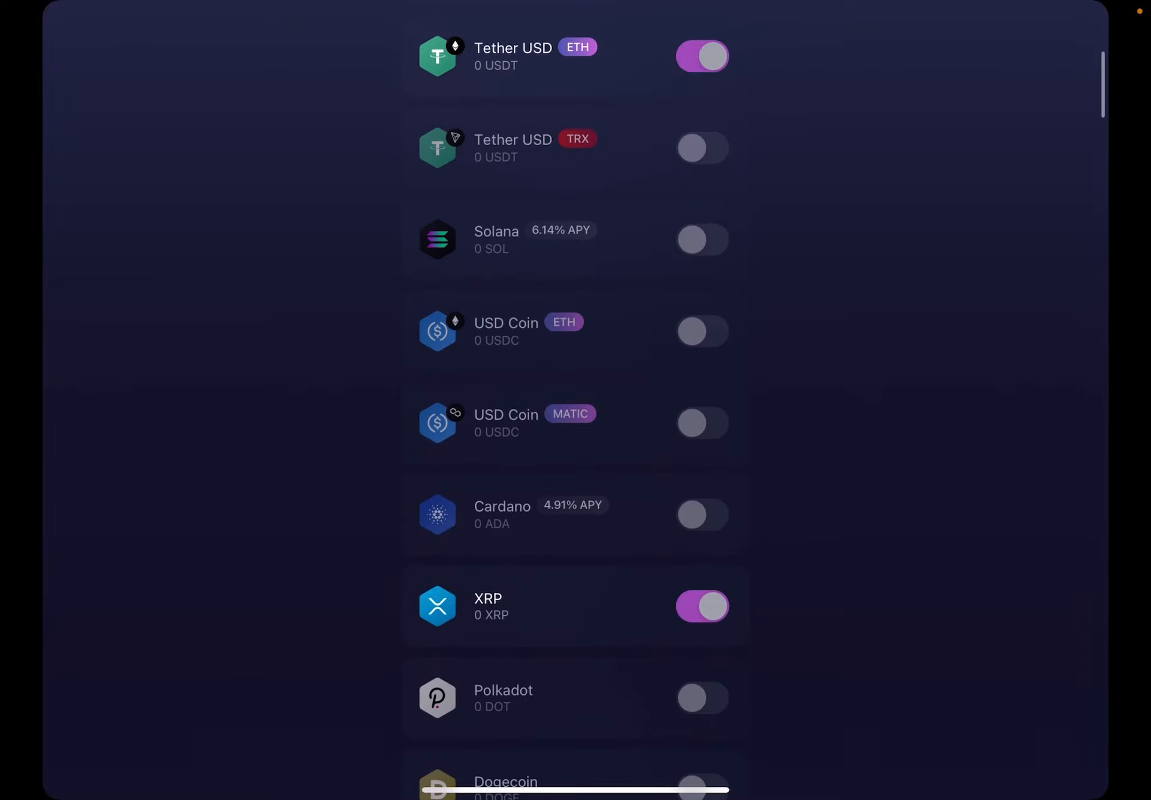
click(702, 514)
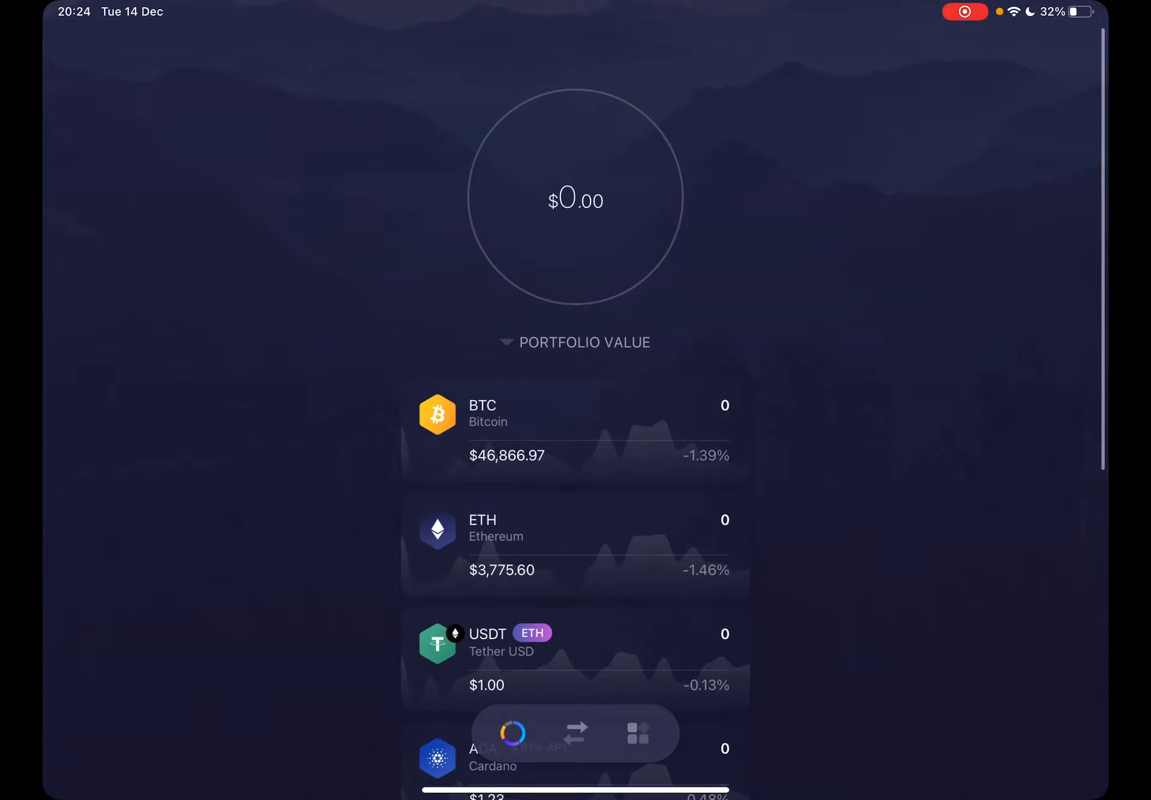
scroll(down, 3)
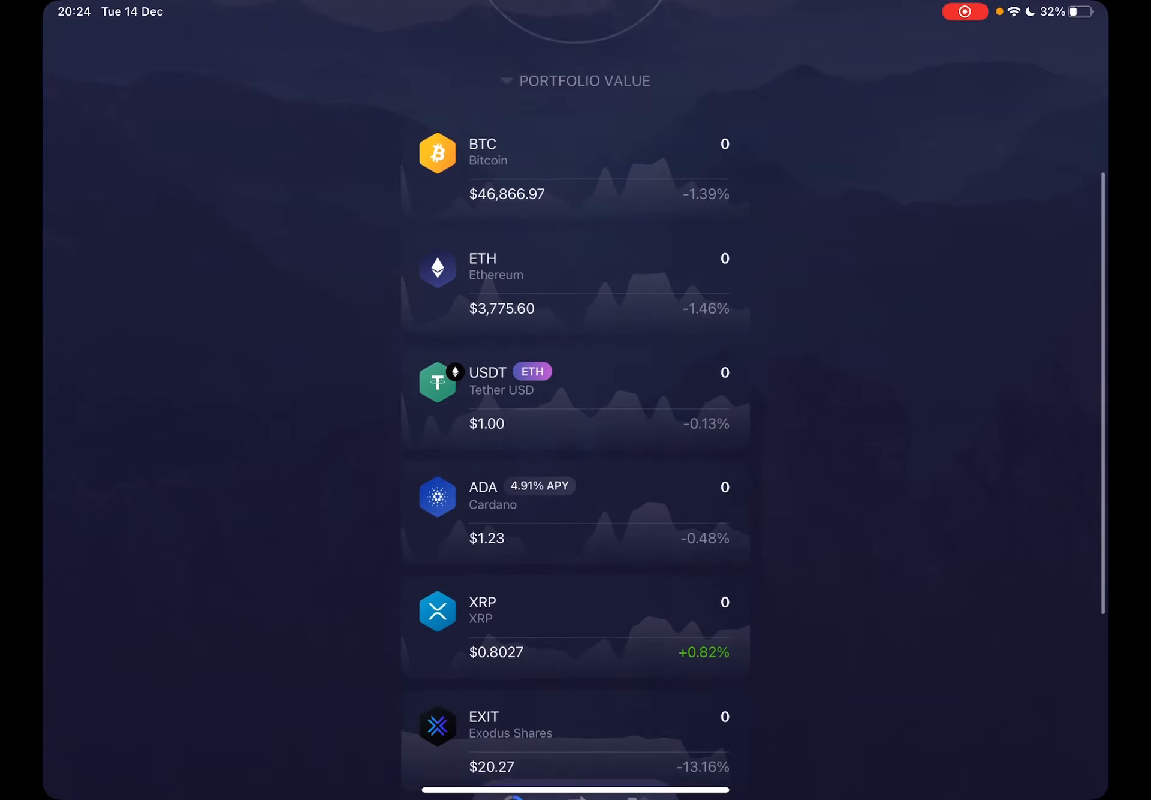
click(576, 81)
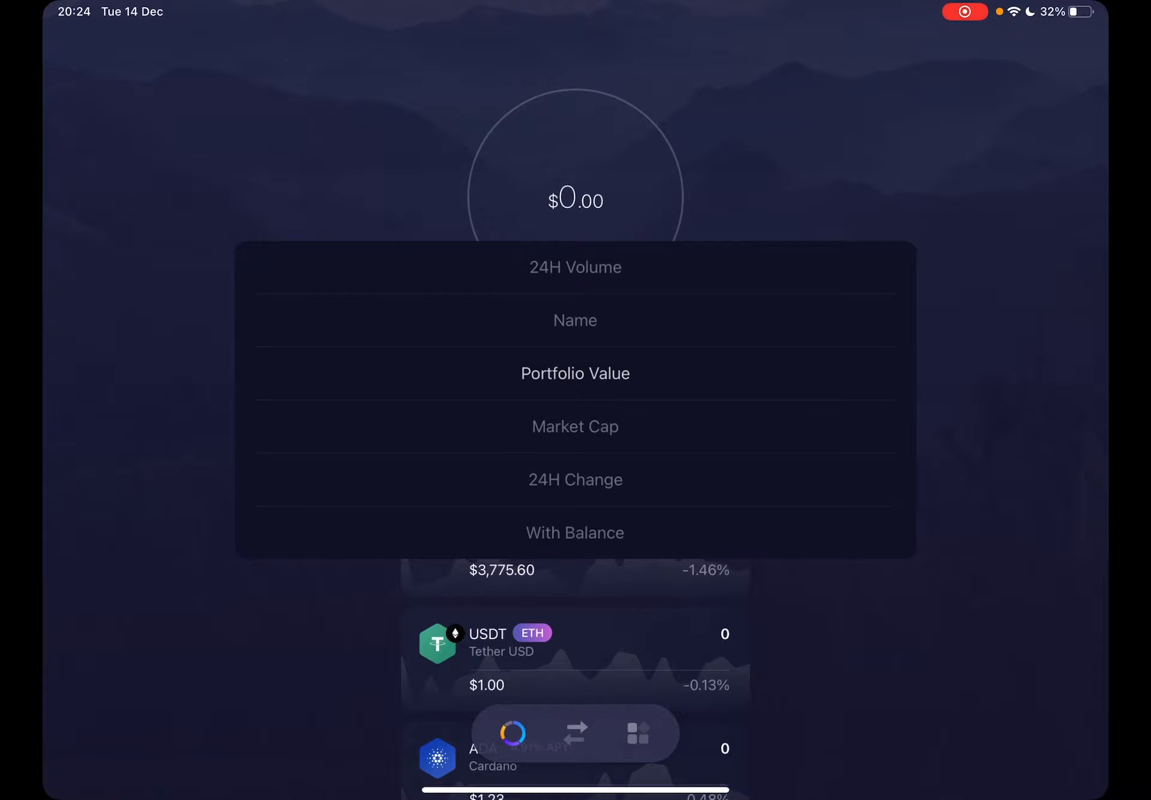
click(574, 373)
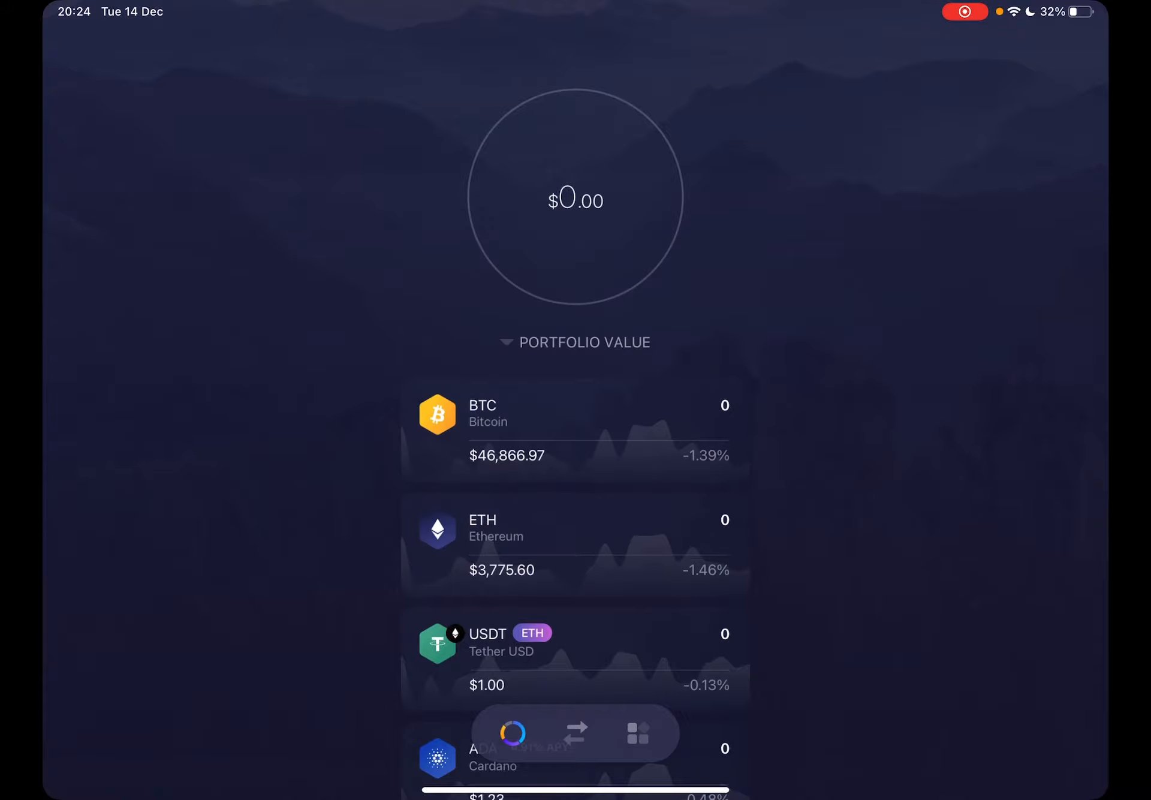